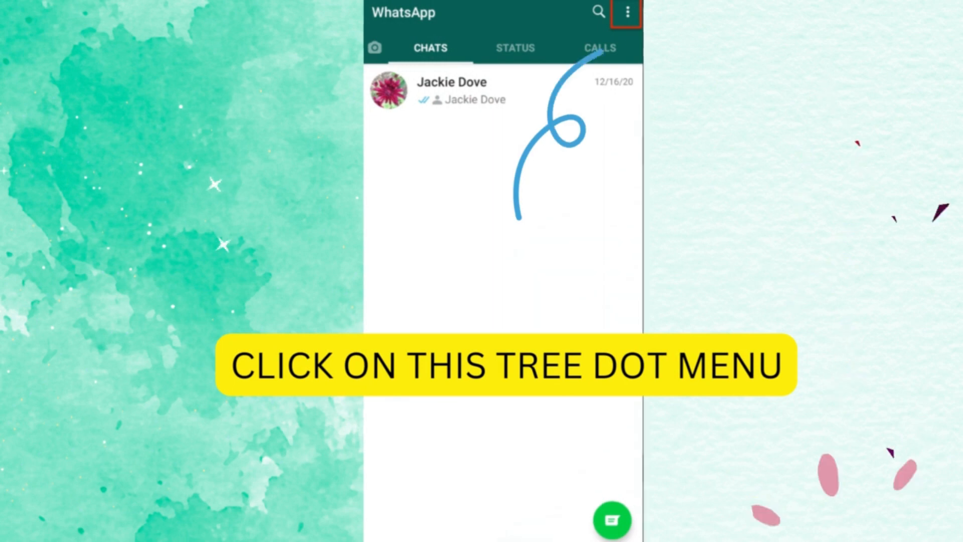
Reach WhatsApp Settings from the chats list via the three-dot menu.
left_click(625, 12)
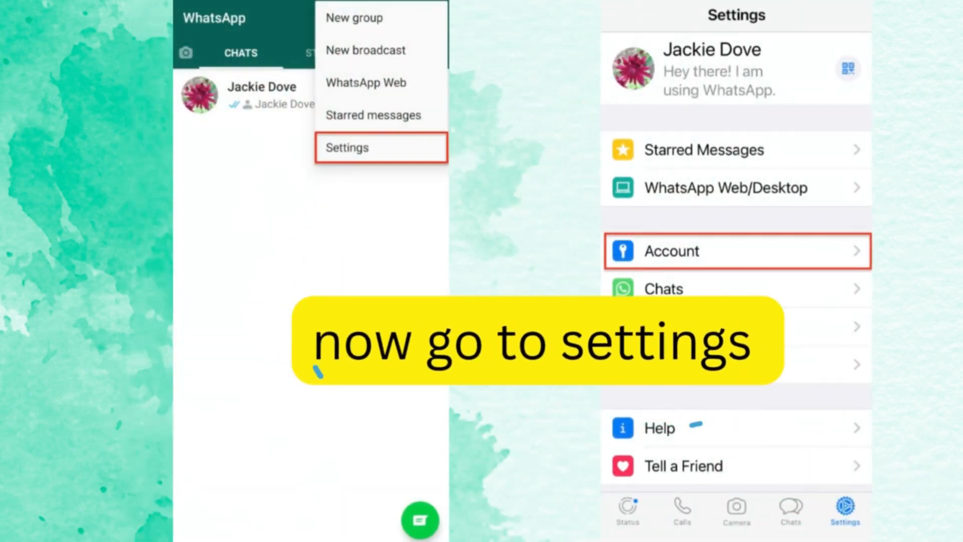
left_click(675, 251)
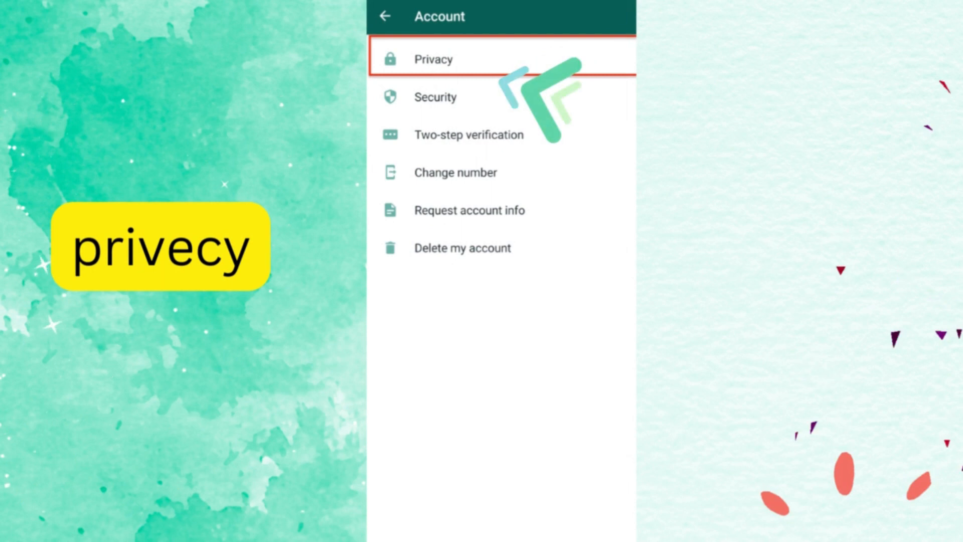
Switch on Unlock with fingerprint under Privacy > Fingerprint lock, reaching the confirm-fingerprint prompt.
left_click(434, 58)
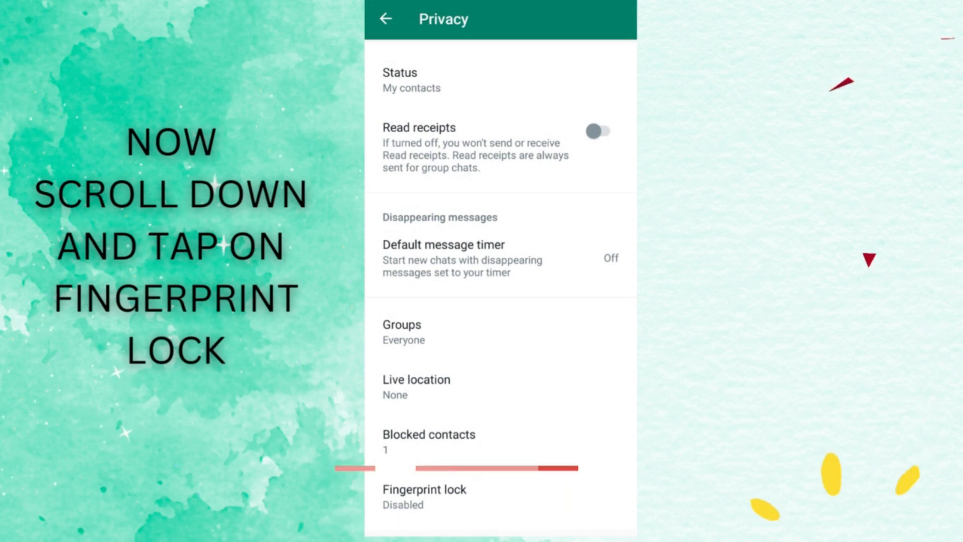
left_click(423, 495)
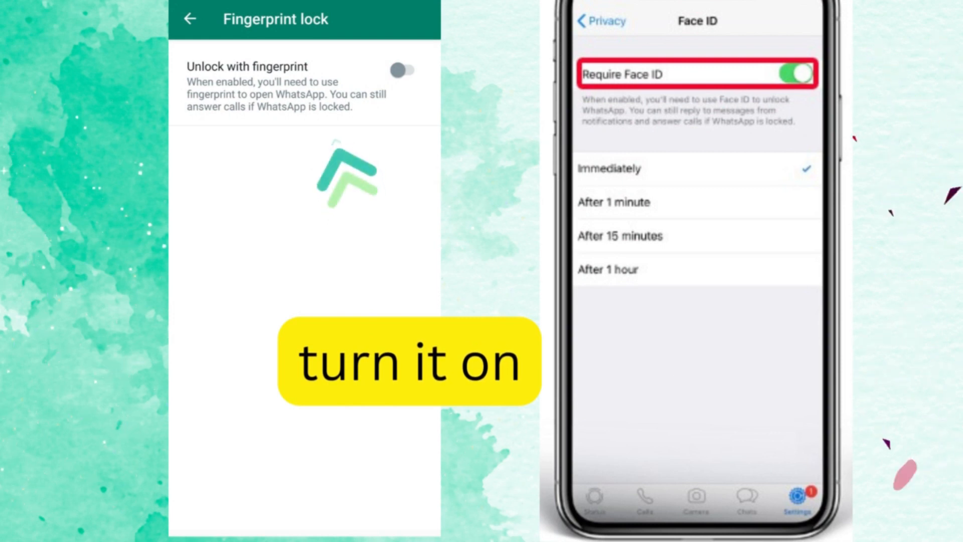
left_click(402, 69)
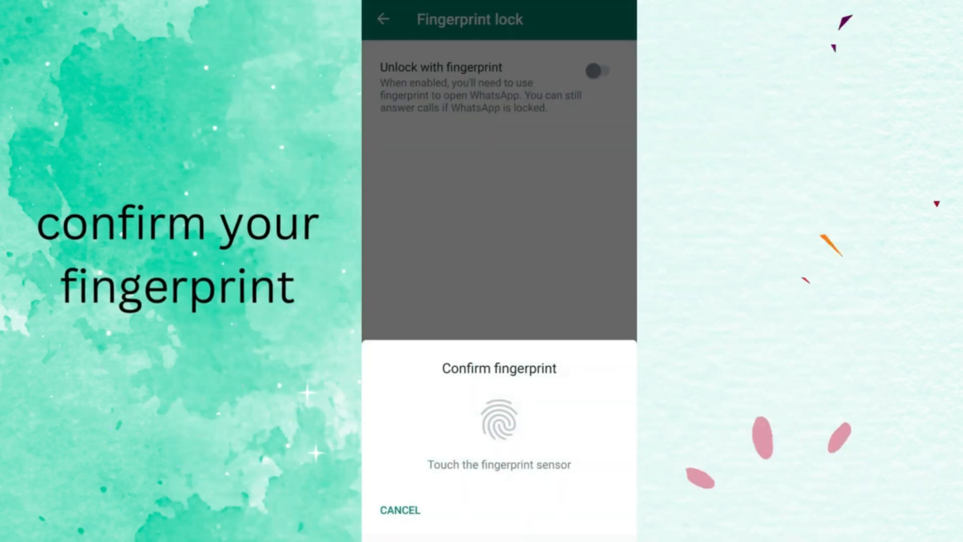